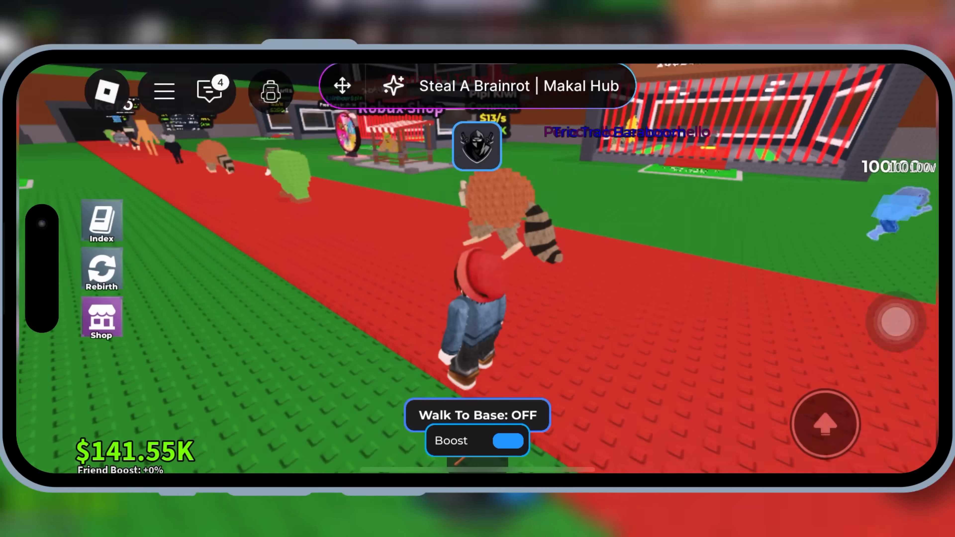
Exit Steal A Brainrot back to the home screen and page across it
{"action": "key", "text": "home"}
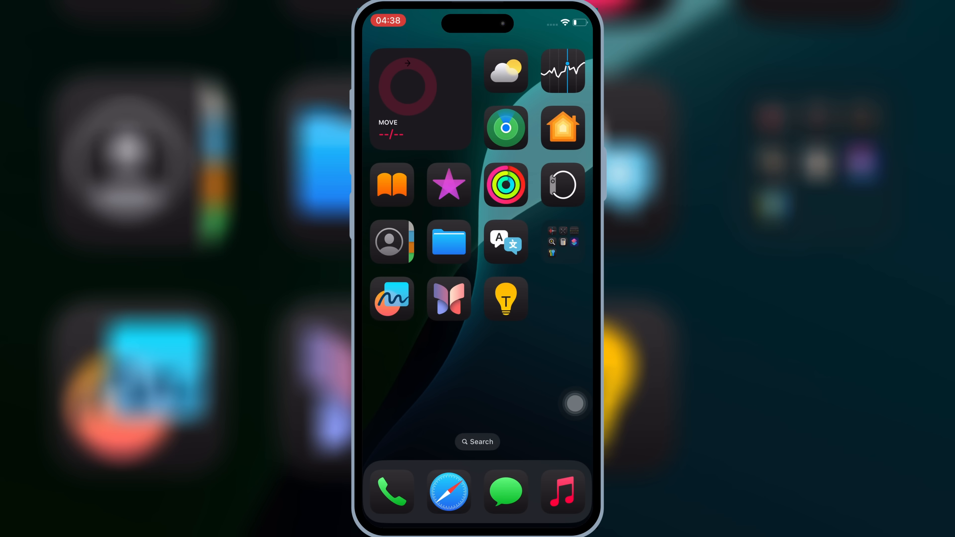
{"action": "scroll", "scroll_direction": "left", "scroll_amount": 3}
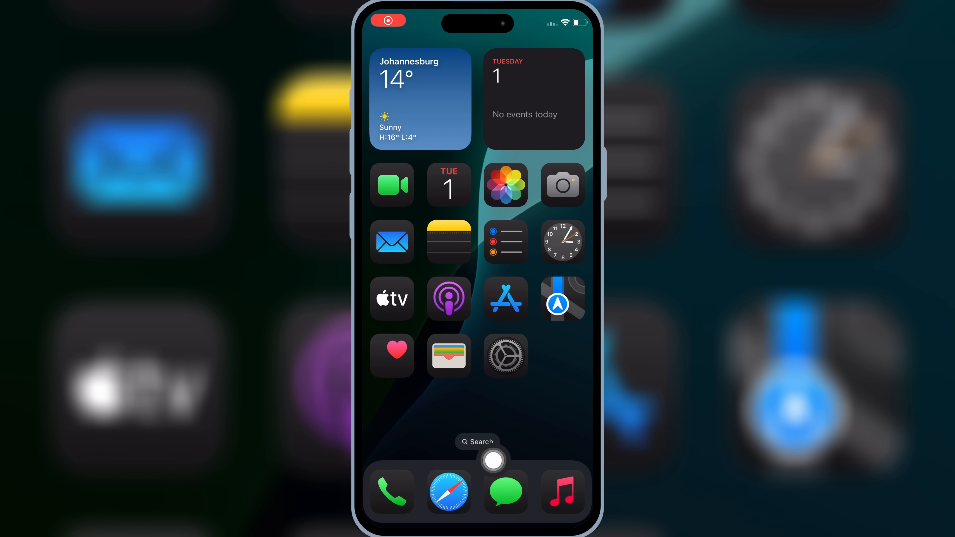
From the skibiditech.co tab in Safari, download the Skibidi configuration profile and allow it
{"action": "left_click", "coordinate": [448, 492]}
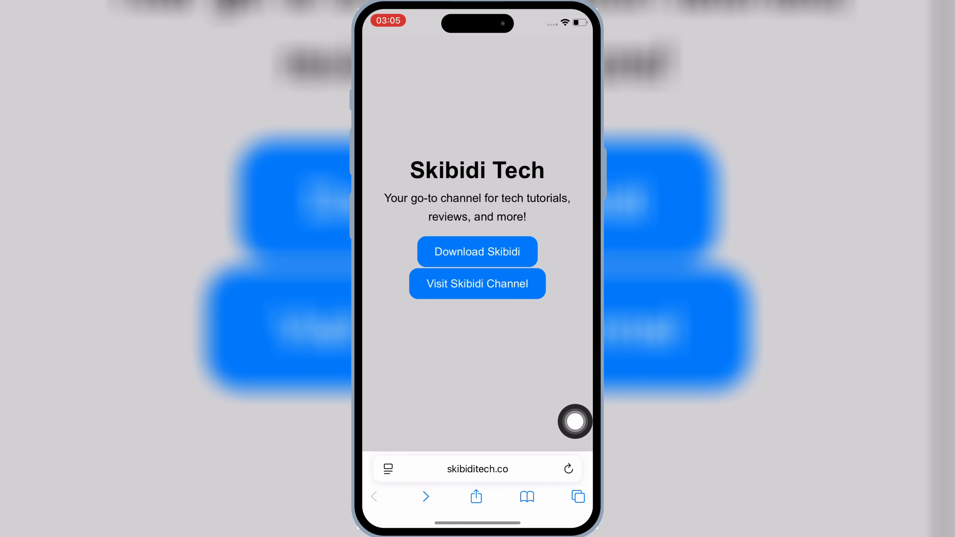
{"action": "mouse_move", "coordinate": [574, 434]}
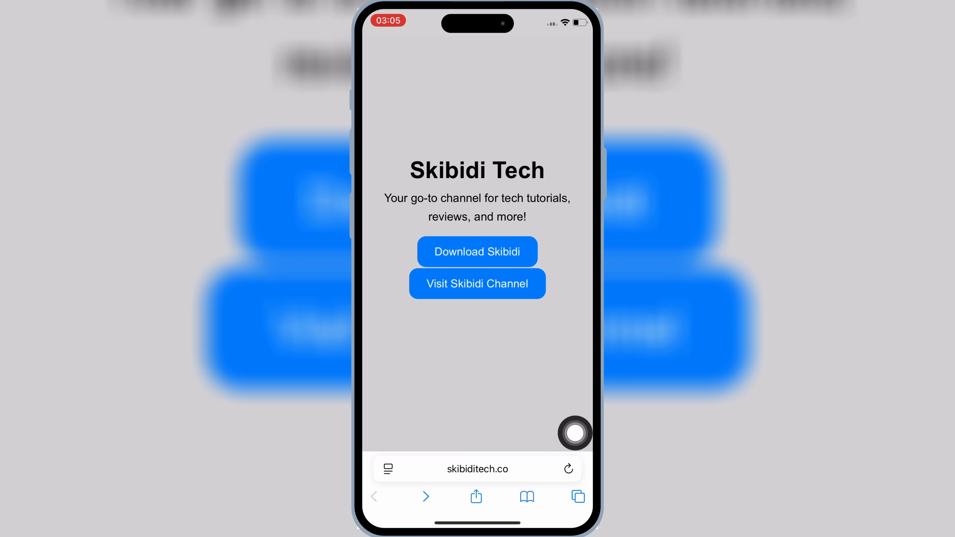
{"action": "mouse_move", "coordinate": [532, 326]}
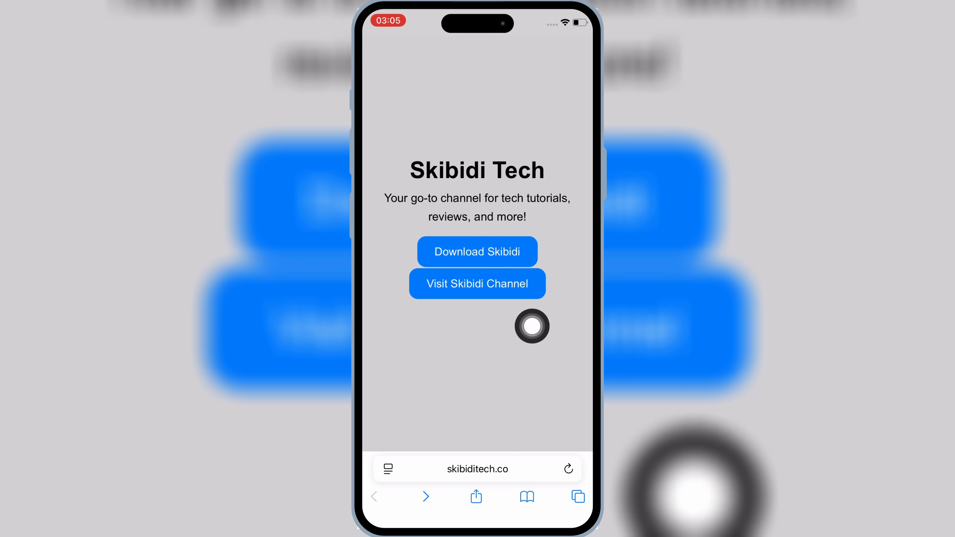
{"action": "left_click", "coordinate": [577, 497]}
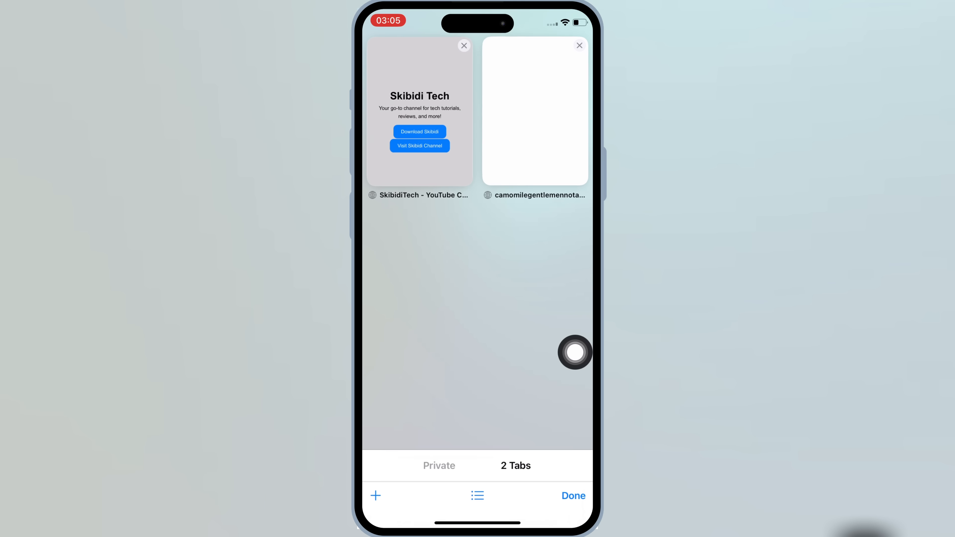
{"action": "left_click", "coordinate": [572, 496]}
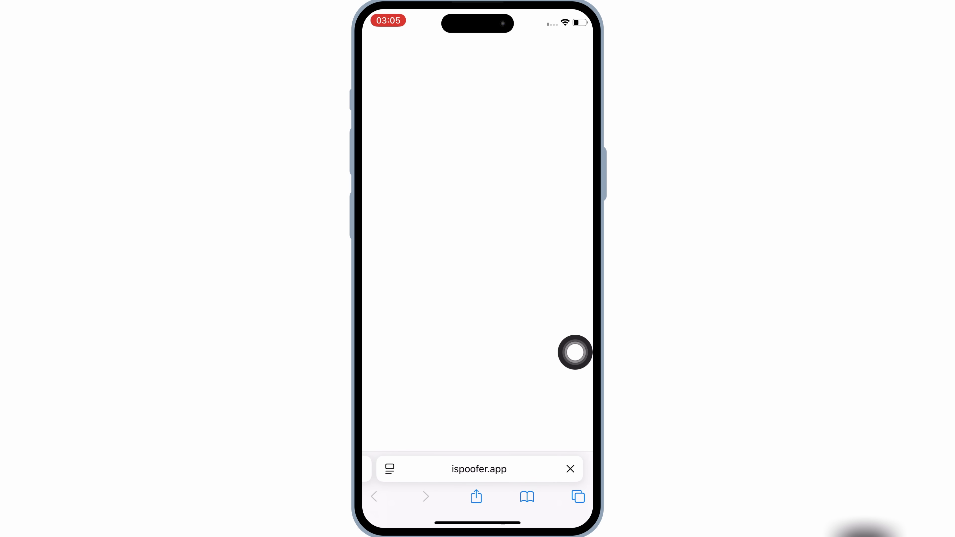
{"action": "left_click", "coordinate": [426, 496]}
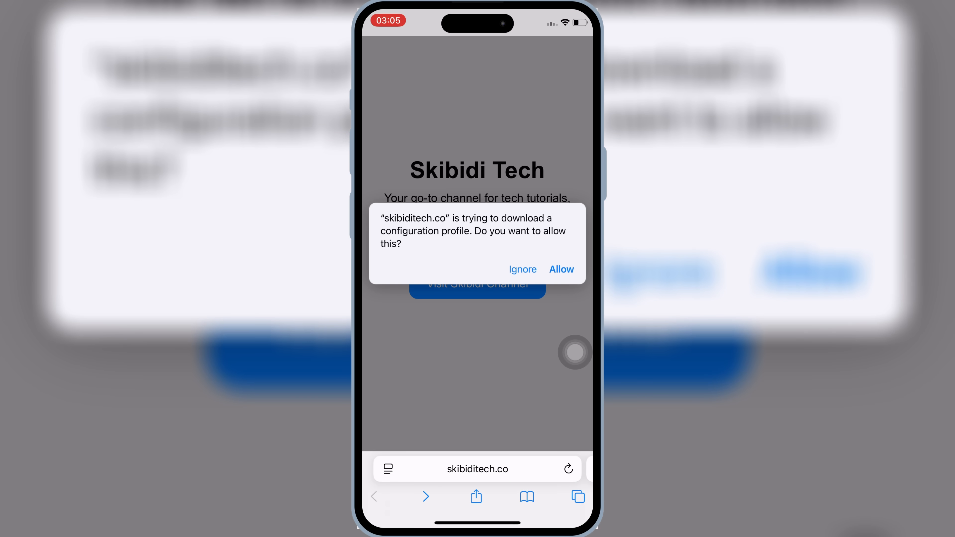
{"action": "left_click", "coordinate": [522, 269]}
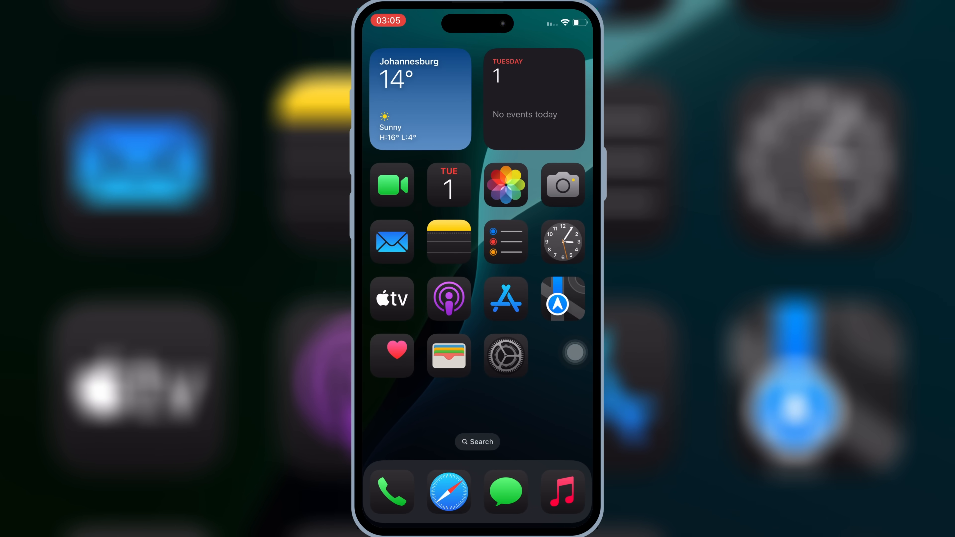
Install the downloaded Skibidi DNS profile in Settings, confirming past the DNS warning
{"action": "left_click", "coordinate": [505, 356]}
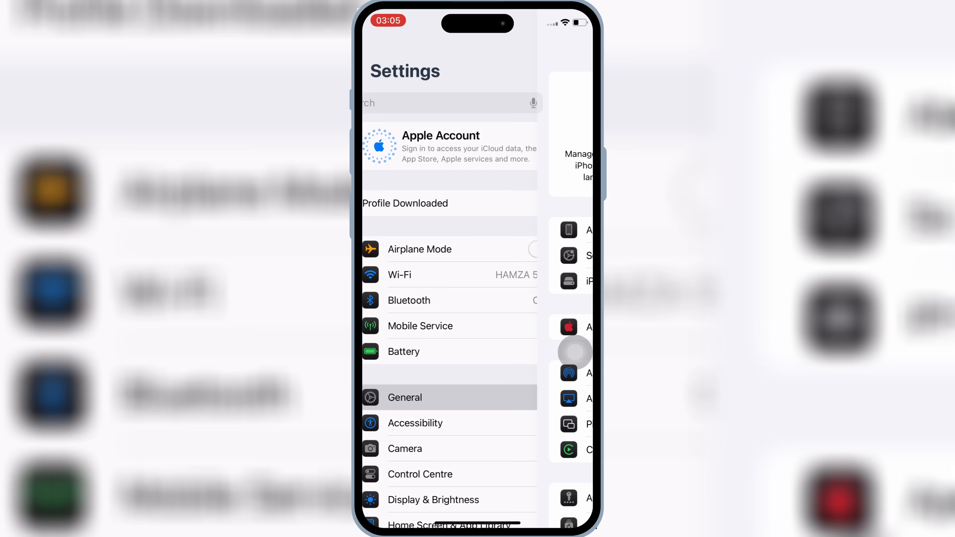
{"action": "left_click", "coordinate": [405, 203]}
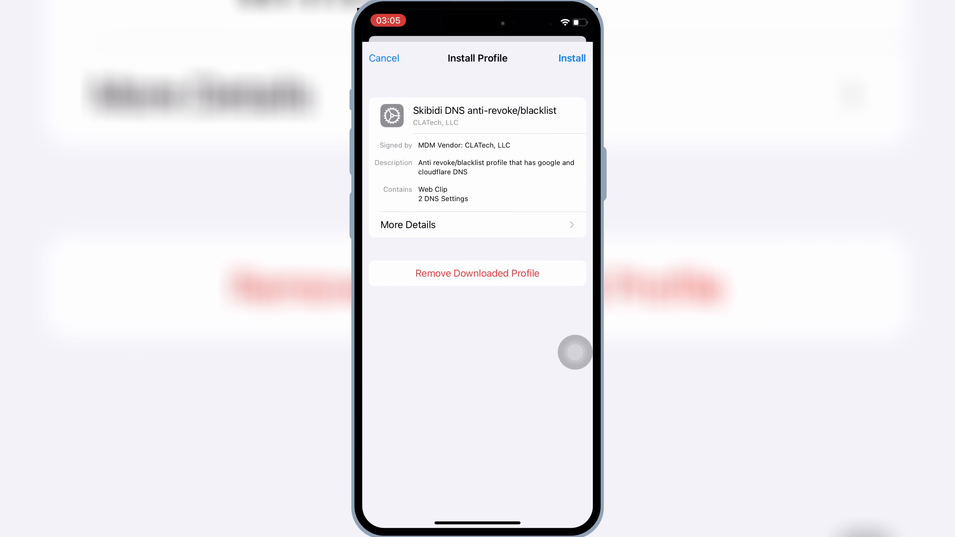
{"action": "left_click", "coordinate": [571, 58]}
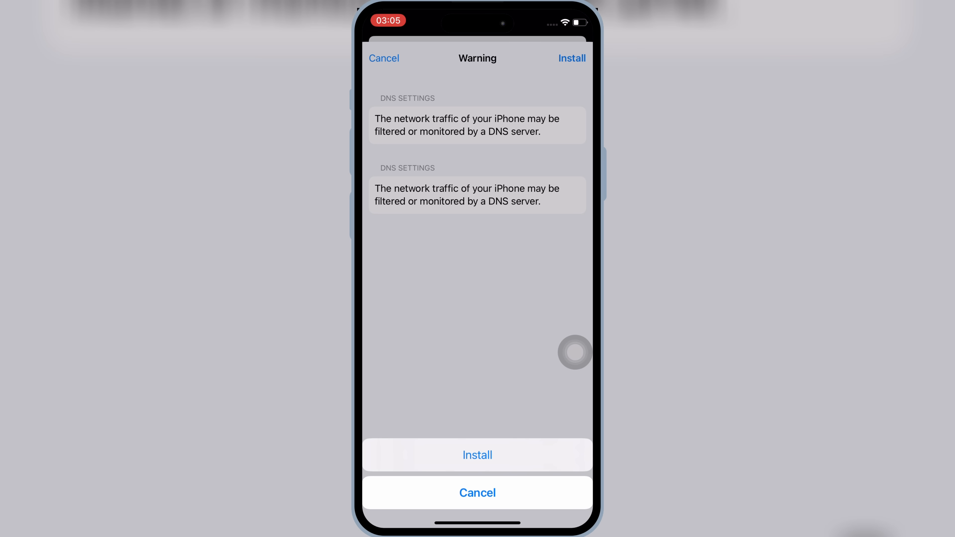
{"action": "left_click", "coordinate": [478, 455]}
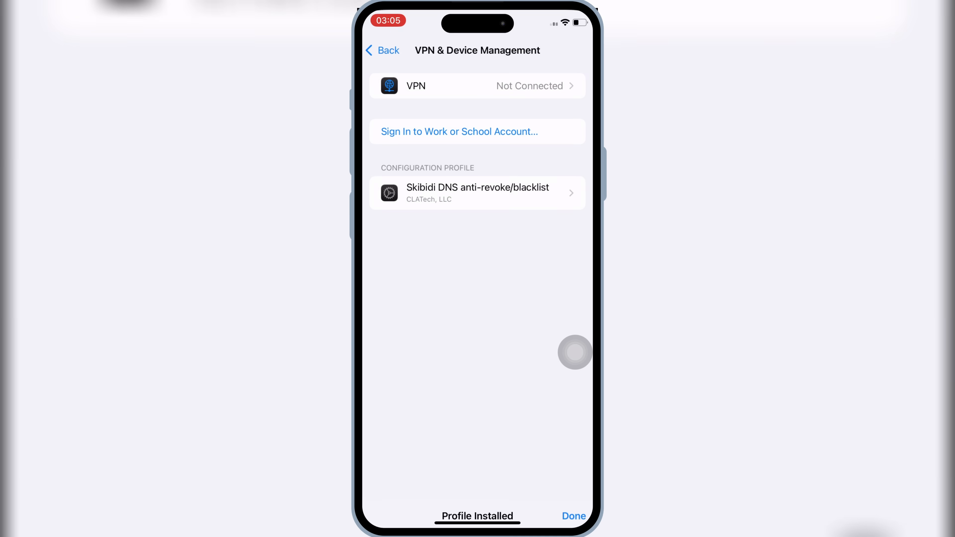
{"action": "left_click", "coordinate": [383, 50]}
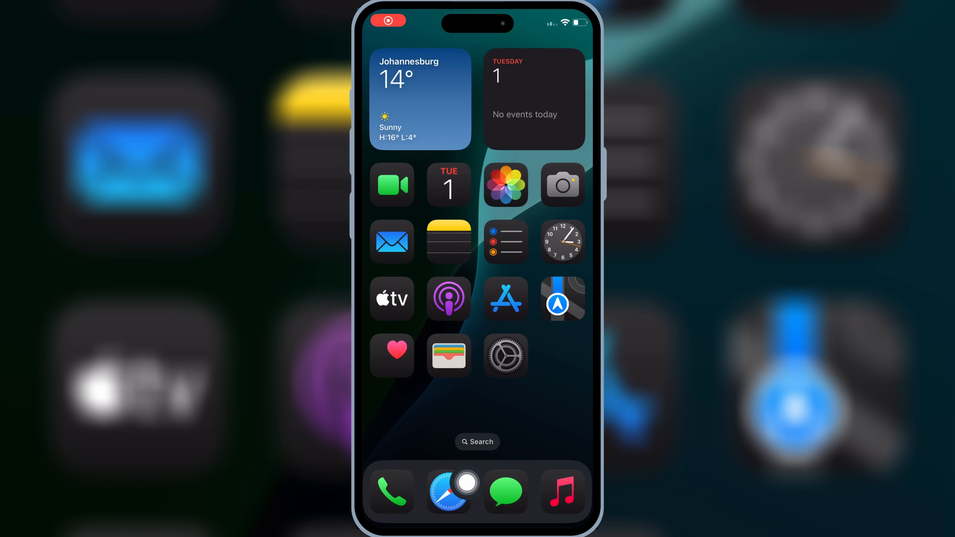
On deltaios-executor.com, request the .iPA install to bring up the Complete all tasks prompt
{"action": "left_click", "coordinate": [449, 491]}
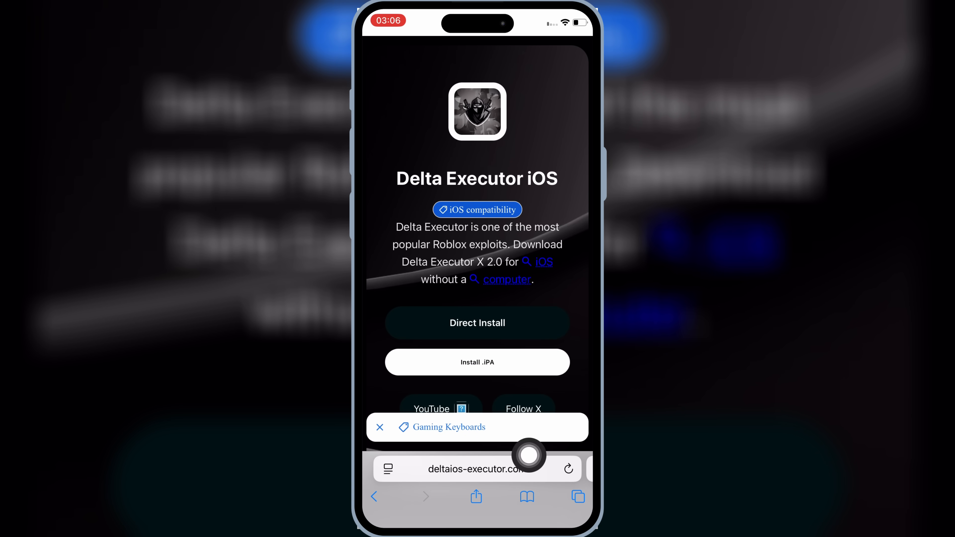
{"action": "mouse_move", "coordinate": [580, 400]}
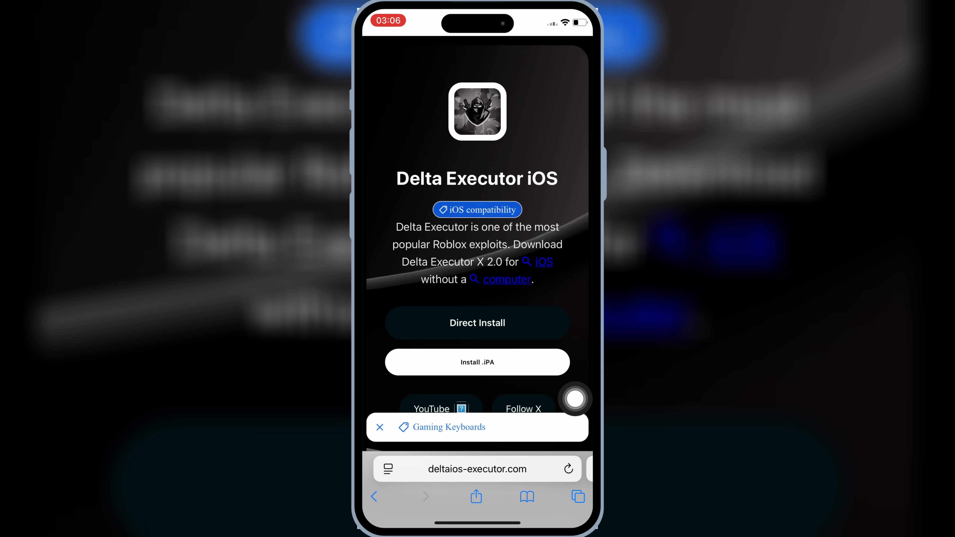
{"action": "mouse_move", "coordinate": [574, 366]}
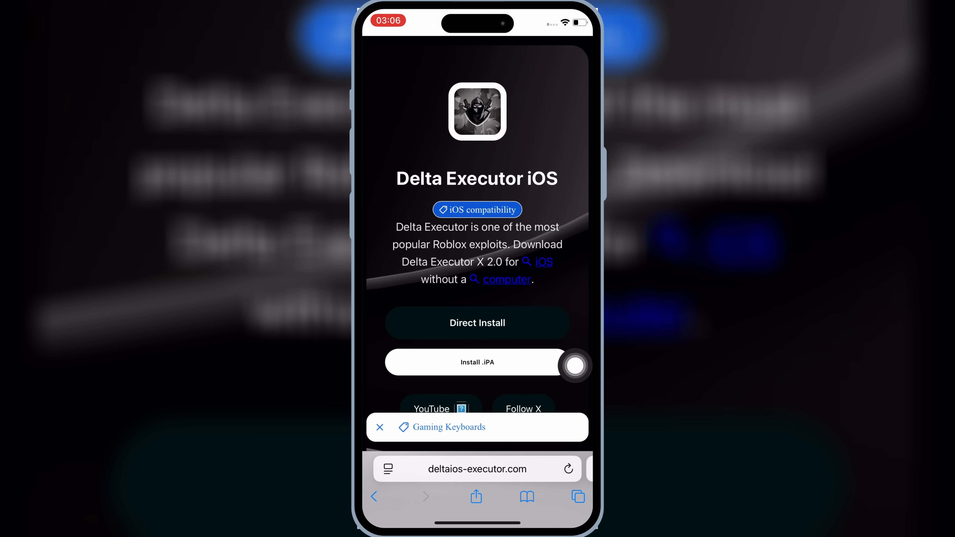
{"action": "left_click", "coordinate": [477, 362]}
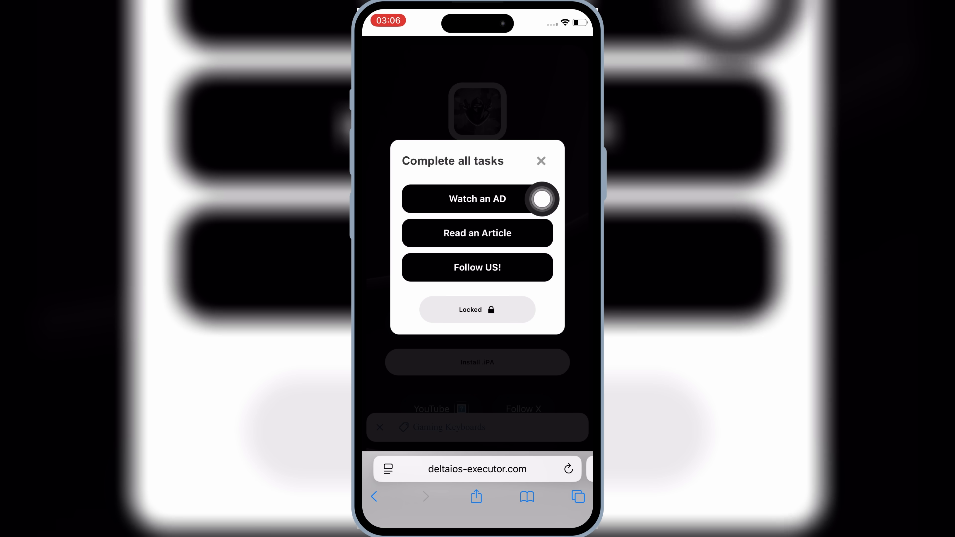
{"action": "mouse_move", "coordinate": [478, 159]}
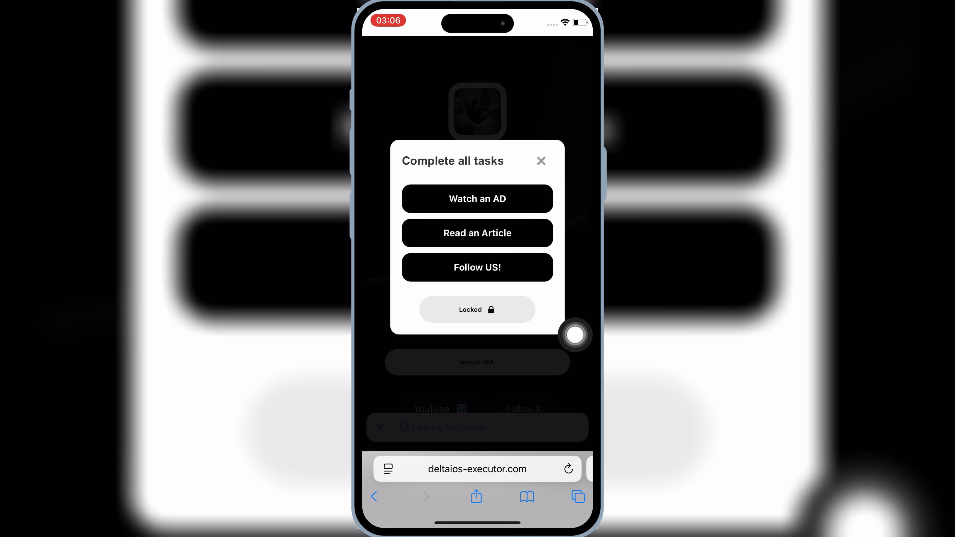
{"action": "mouse_move", "coordinate": [561, 294]}
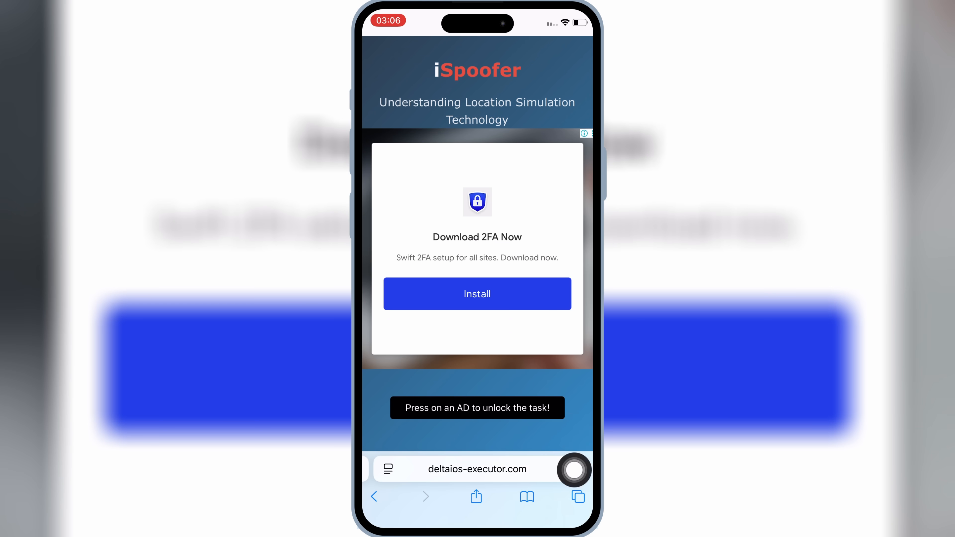
Complete the ad, article and follow tasks, then start the unlocked Delta IPA install
{"action": "left_click", "coordinate": [578, 497]}
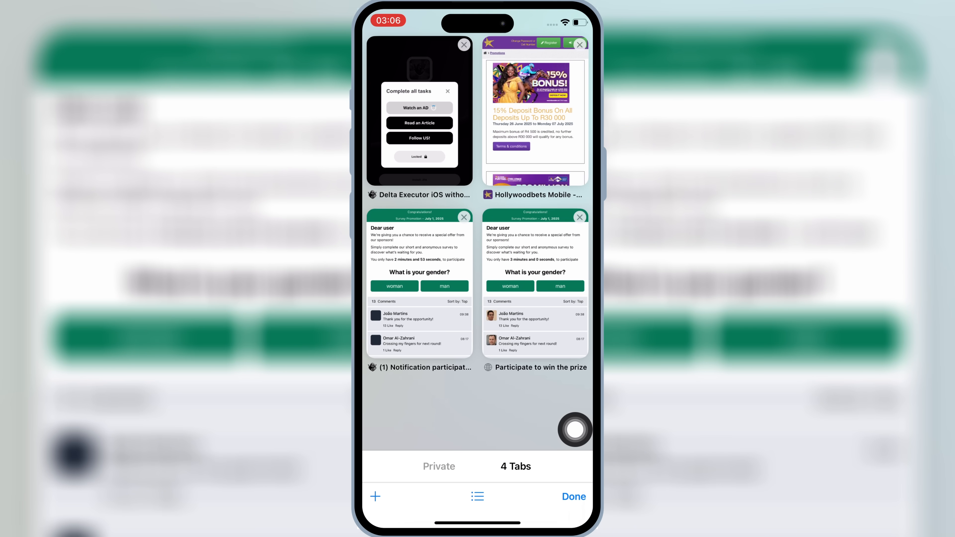
{"action": "left_click", "coordinate": [419, 113]}
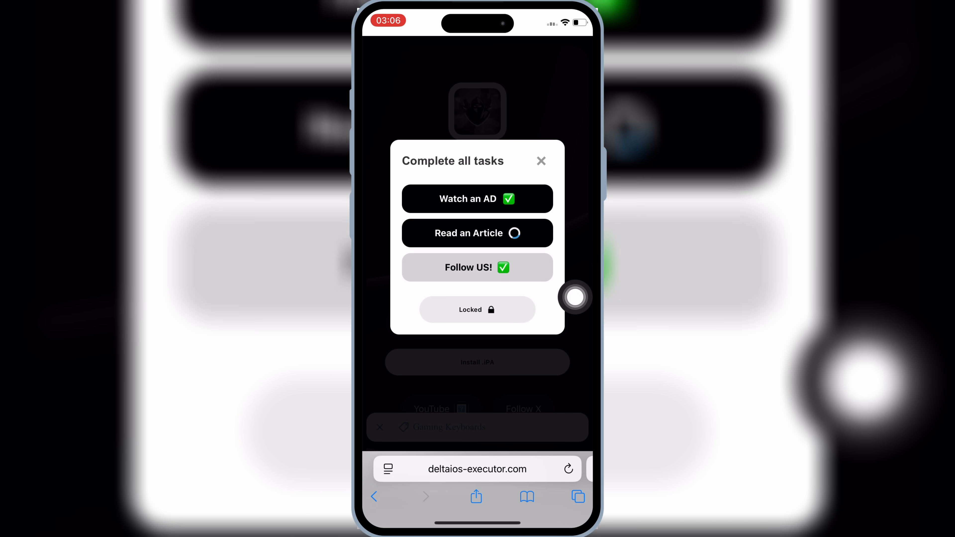
{"action": "left_click", "coordinate": [576, 497]}
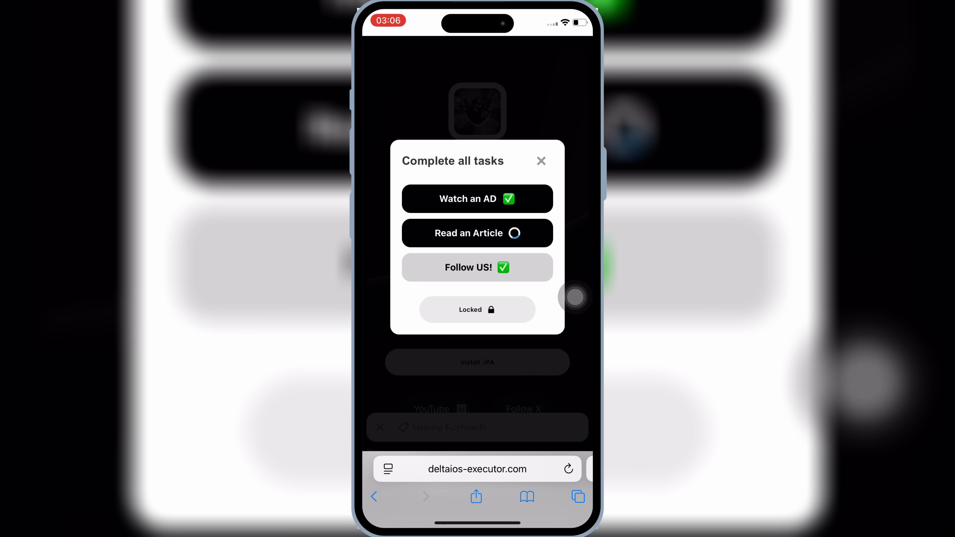
{"action": "left_click", "coordinate": [477, 233]}
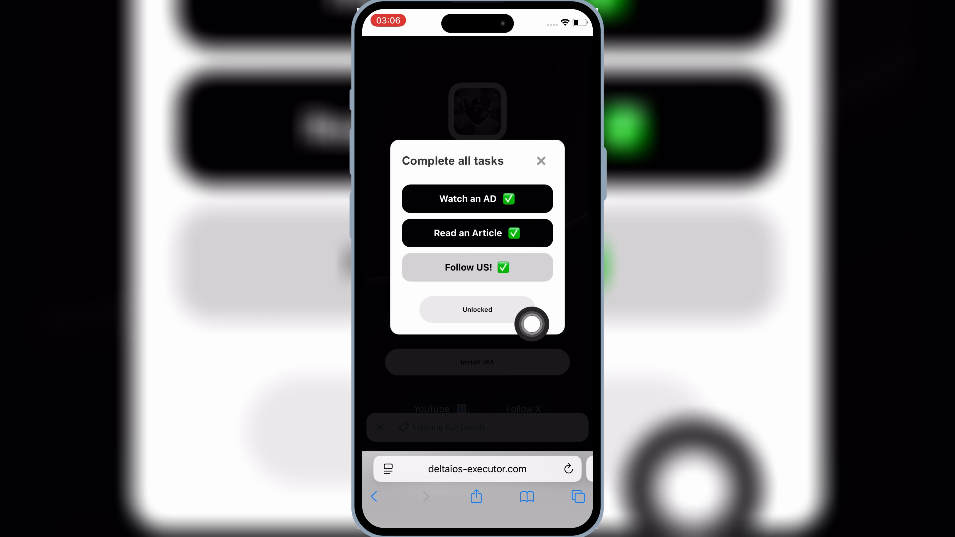
{"action": "mouse_move", "coordinate": [547, 344]}
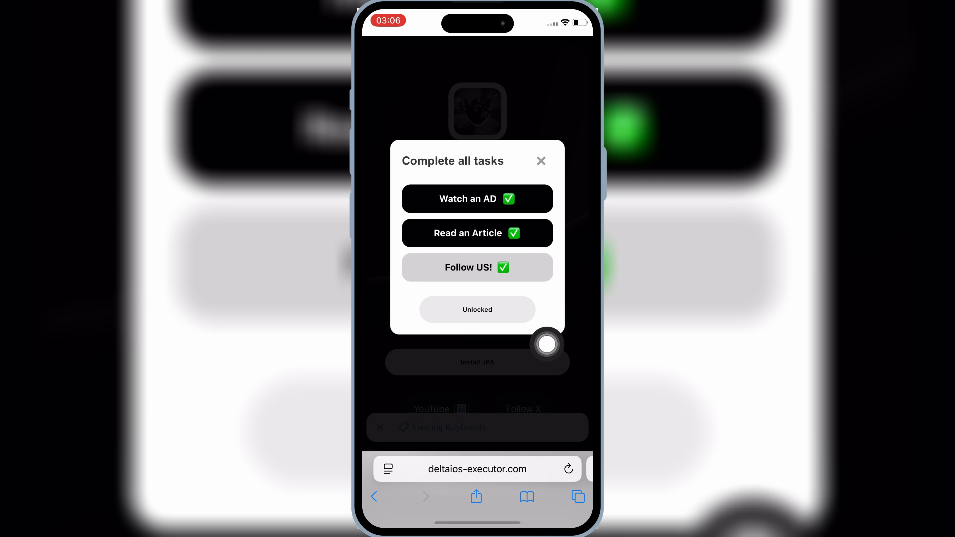
{"action": "left_click", "coordinate": [477, 267]}
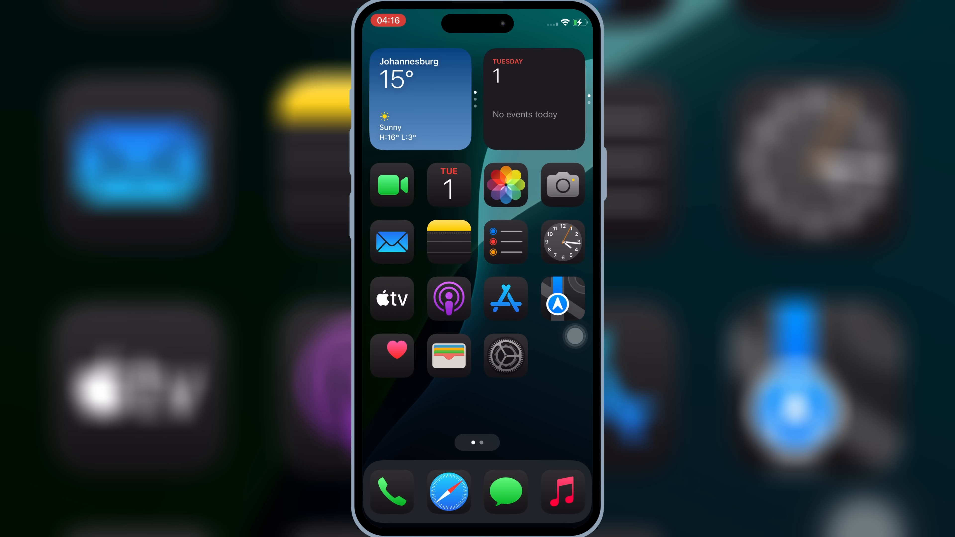
Under VPN & Device Management, trust developer Dtt Technology Co.,Ltd. and choose Allow & Restart
{"action": "left_click", "coordinate": [505, 355]}
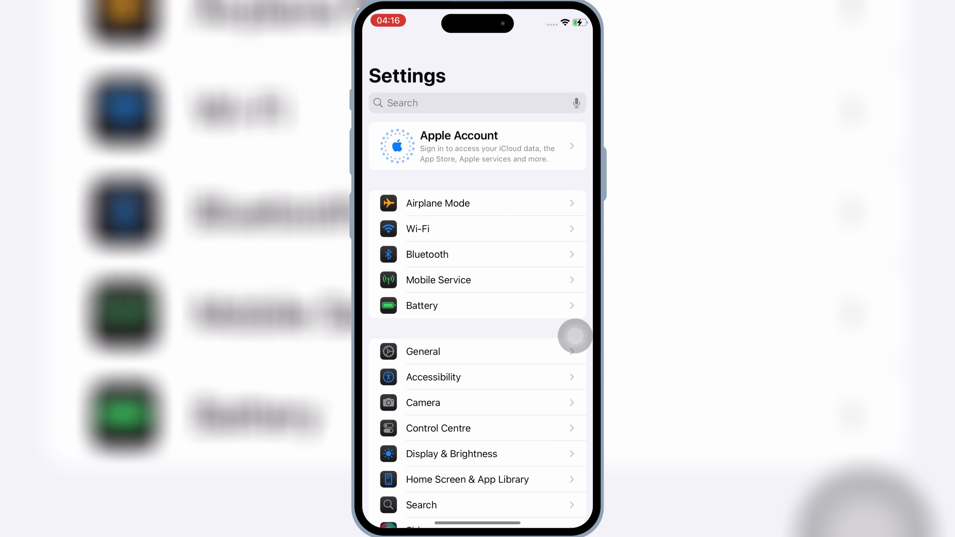
{"action": "left_click", "coordinate": [423, 352]}
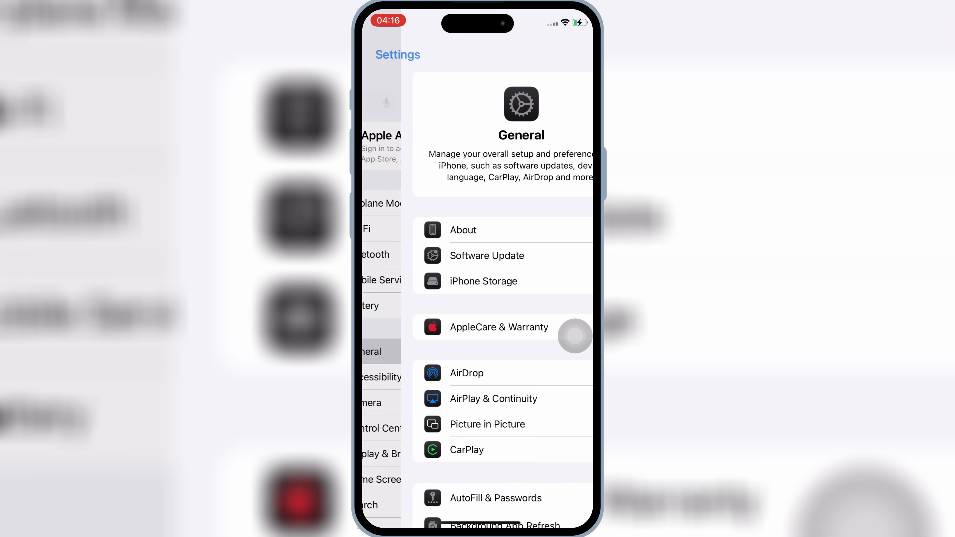
{"action": "scroll", "scroll_direction": "down", "scroll_amount": 3}
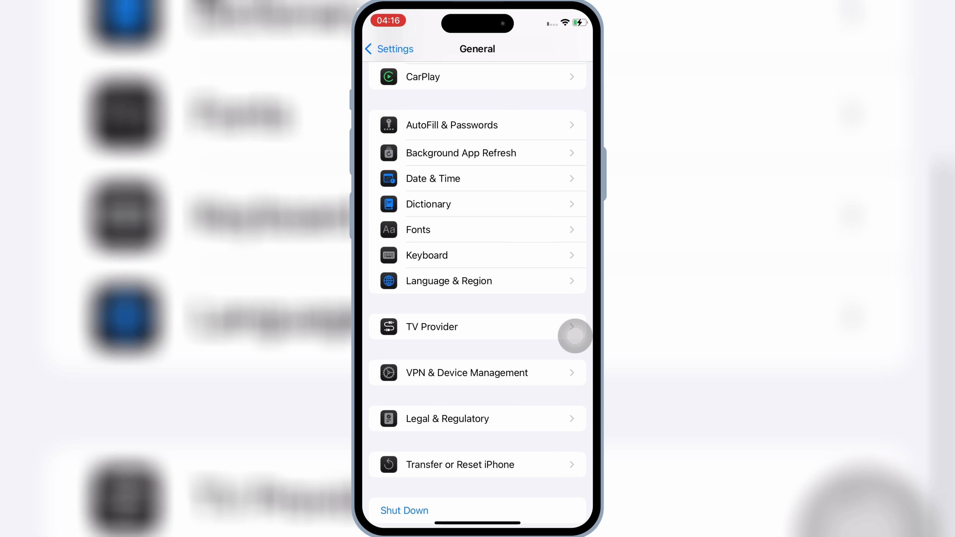
{"action": "left_click", "coordinate": [466, 372]}
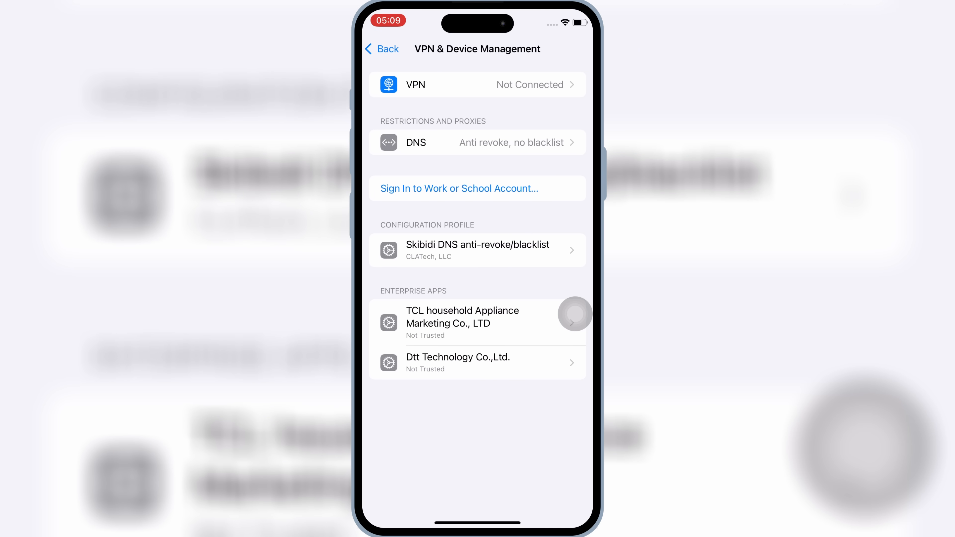
{"action": "left_click", "coordinate": [478, 363]}
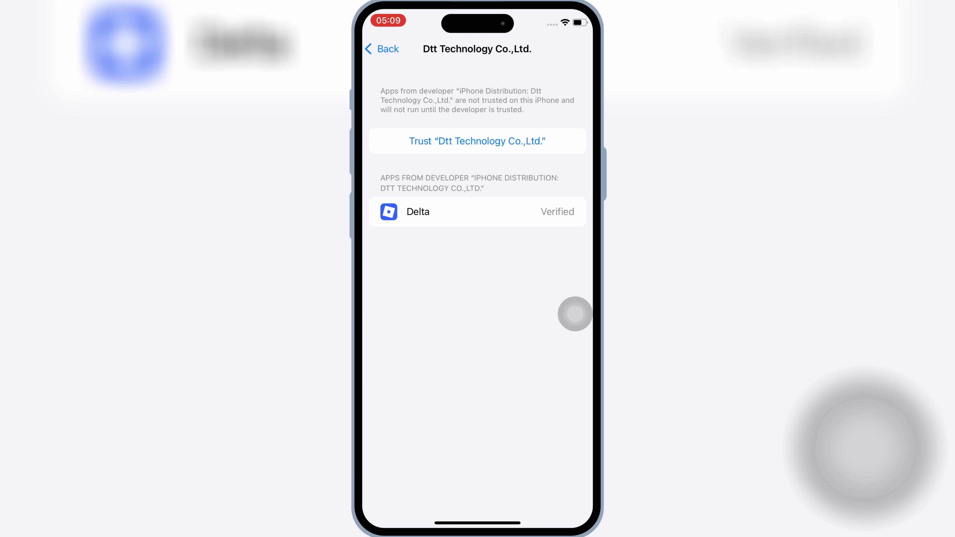
{"action": "left_click", "coordinate": [477, 140]}
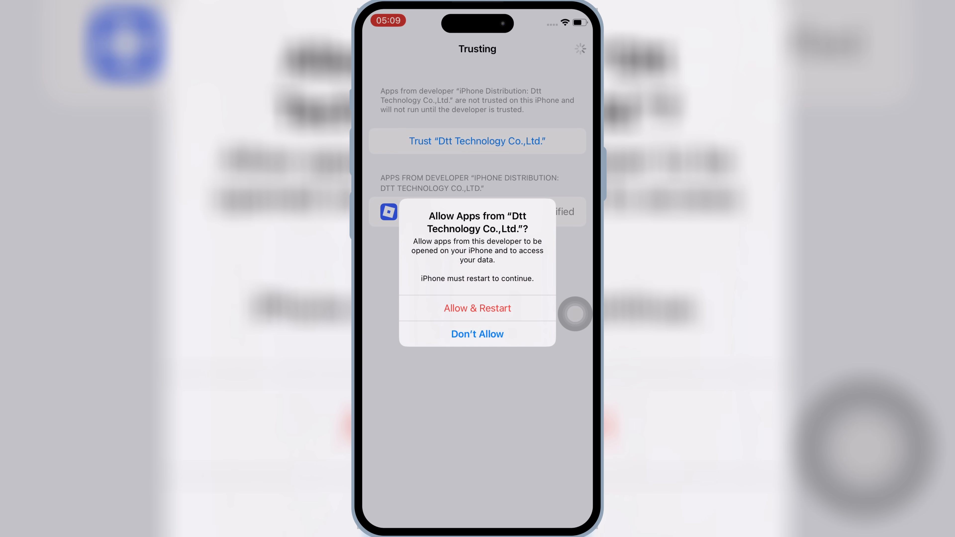
{"action": "left_click", "coordinate": [477, 308]}
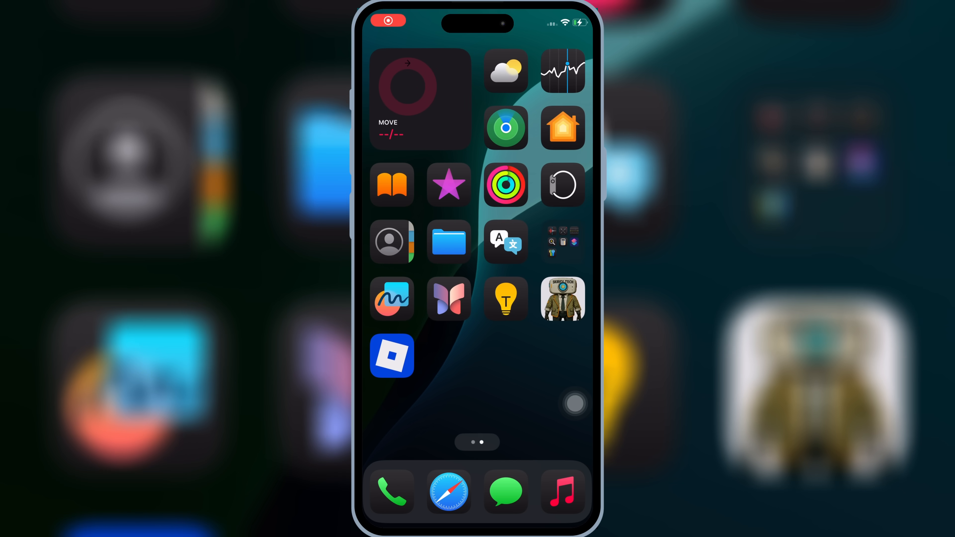
Launch Roblox, reach the account home and play Steal a Brainrot
{"action": "left_click", "coordinate": [392, 355]}
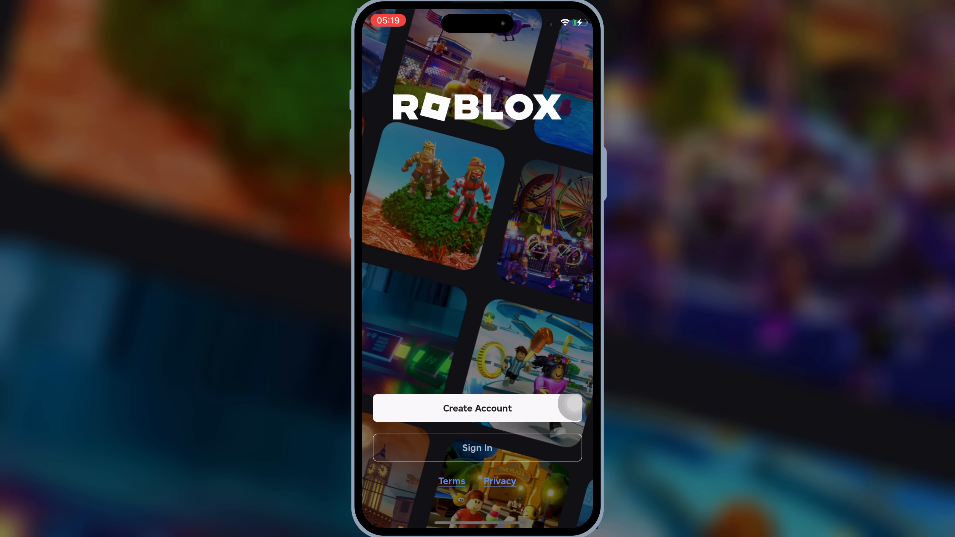
{"action": "left_click", "coordinate": [477, 448]}
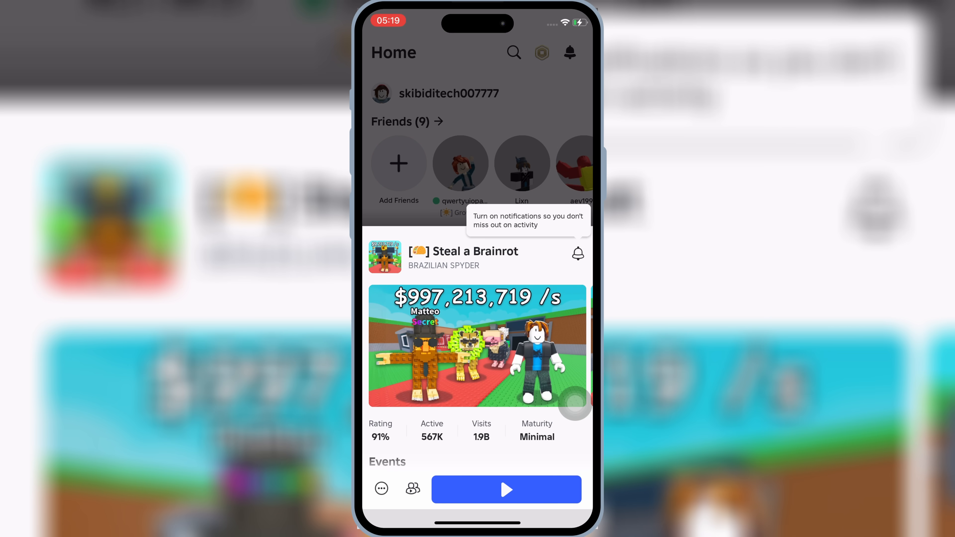
{"action": "left_click", "coordinate": [507, 489]}
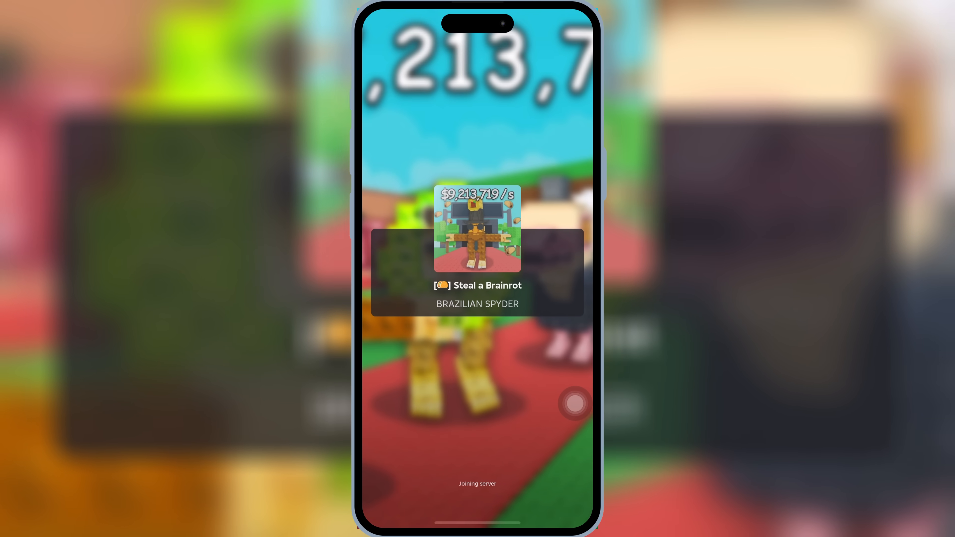